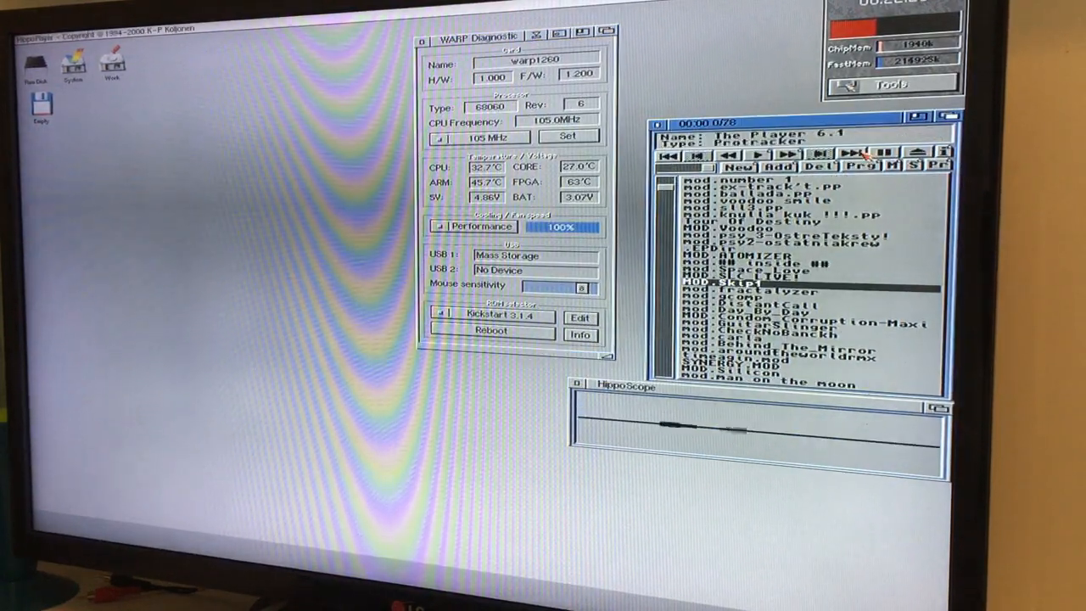
# Open the System drive to show its drawers, including Storage, Prefs and Utilities
pyautogui.click(754, 155)
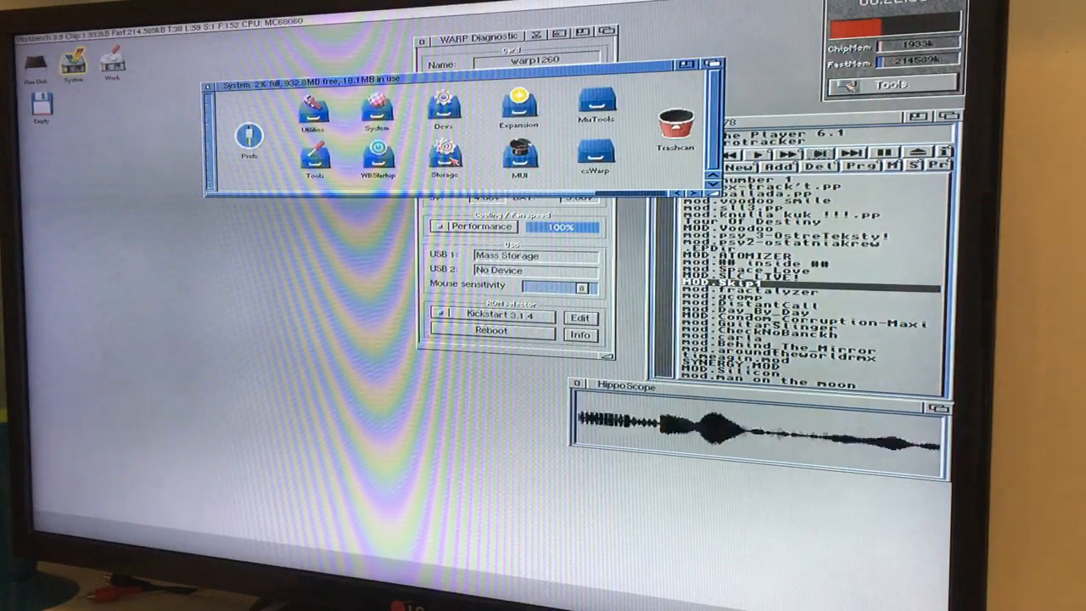
# Open the Storage drawer to reveal DataTypes, DOSDrivers, Keymaps, Monitors and Printers
pyautogui.doubleClick(445, 161)
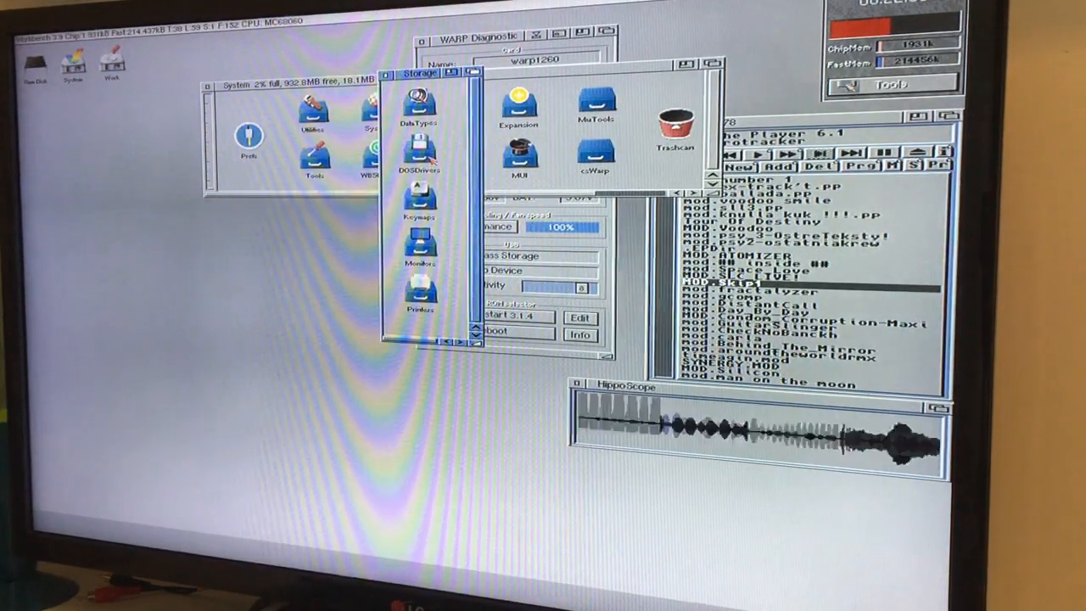
# Open DOSDrivers and start the Warp USB mass-storage driver inside it
pyautogui.doubleClick(417, 156)
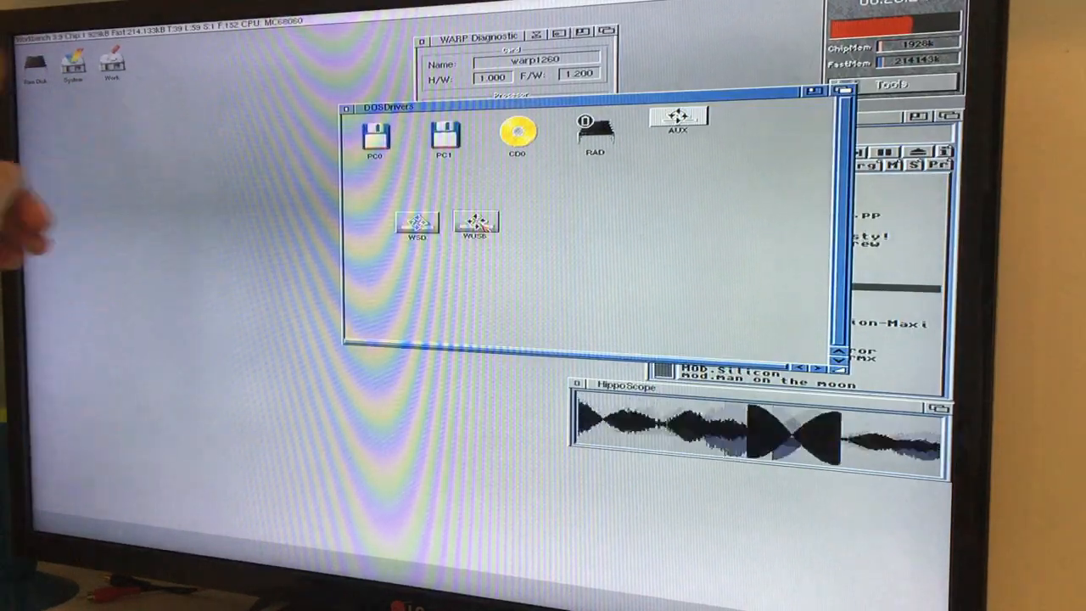
pyautogui.doubleClick(475, 223)
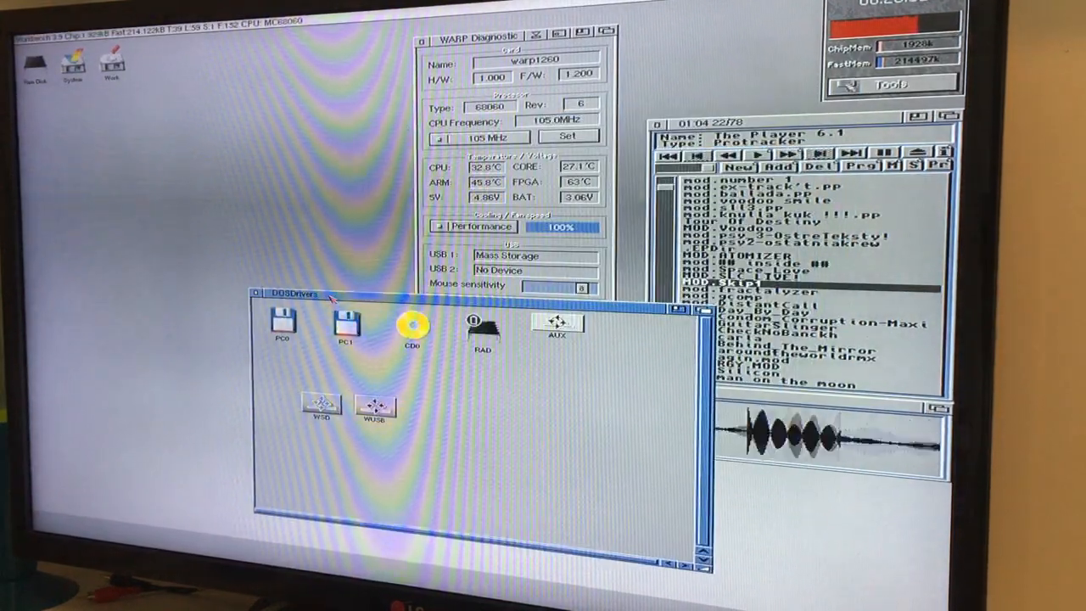
# Move the DOSDrivers window aside and confirm Yes to quit the WARP Diagnostic tool
pyautogui.moveTo(292, 296); pyautogui.dragTo(382, 183)
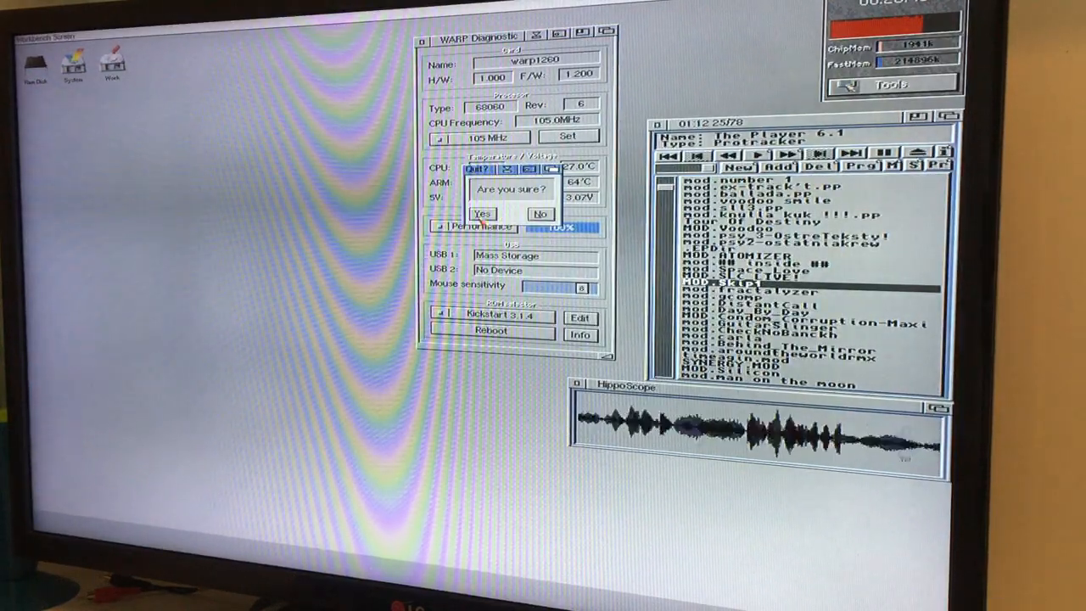
pyautogui.click(482, 214)
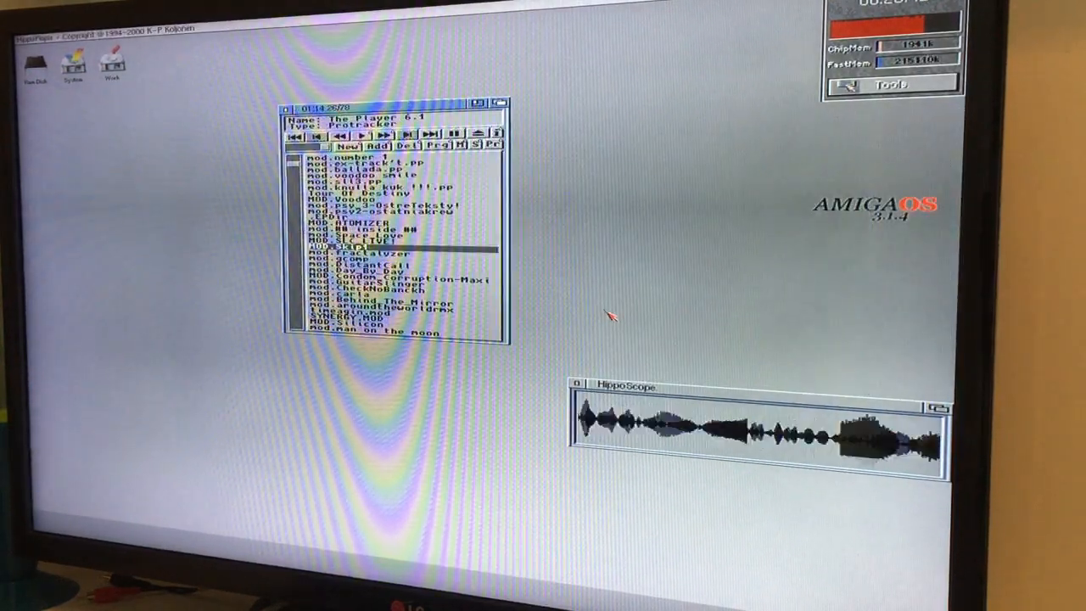